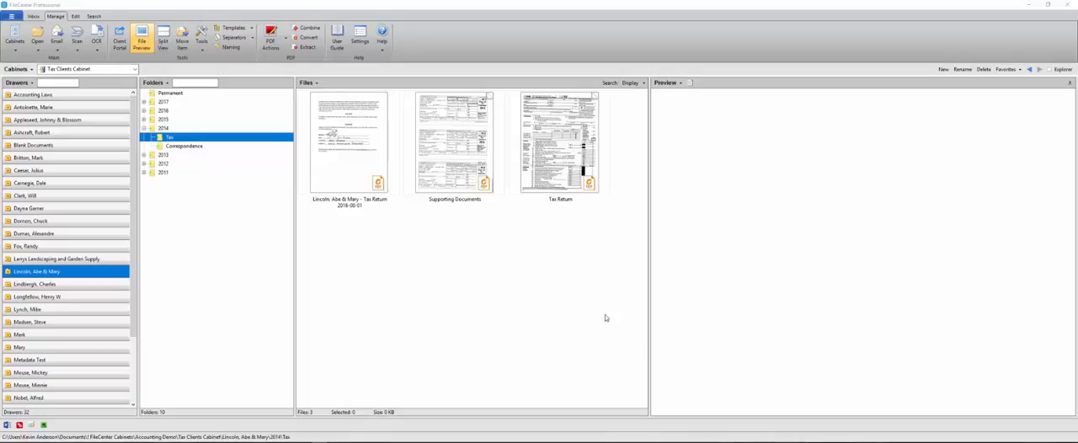
{"action": "mouse_move", "coordinate": [451, 303]}
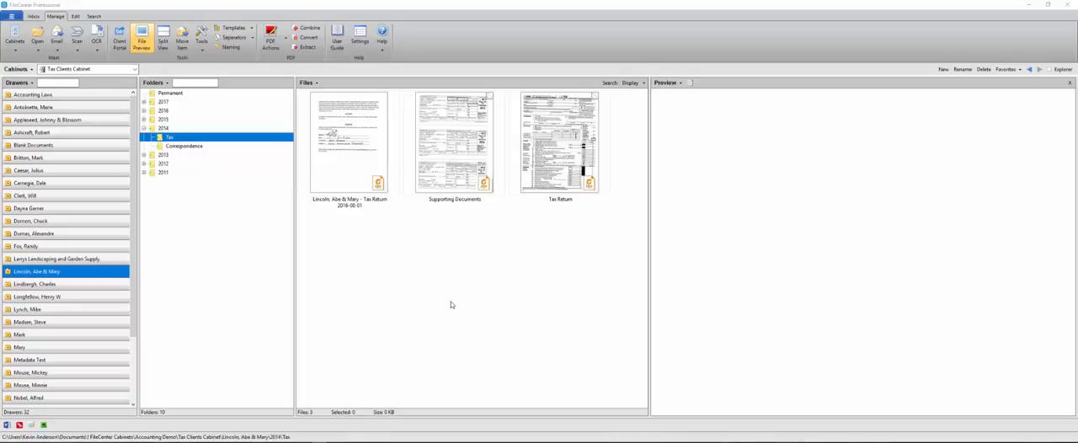
{"action": "mouse_move", "coordinate": [416, 187]}
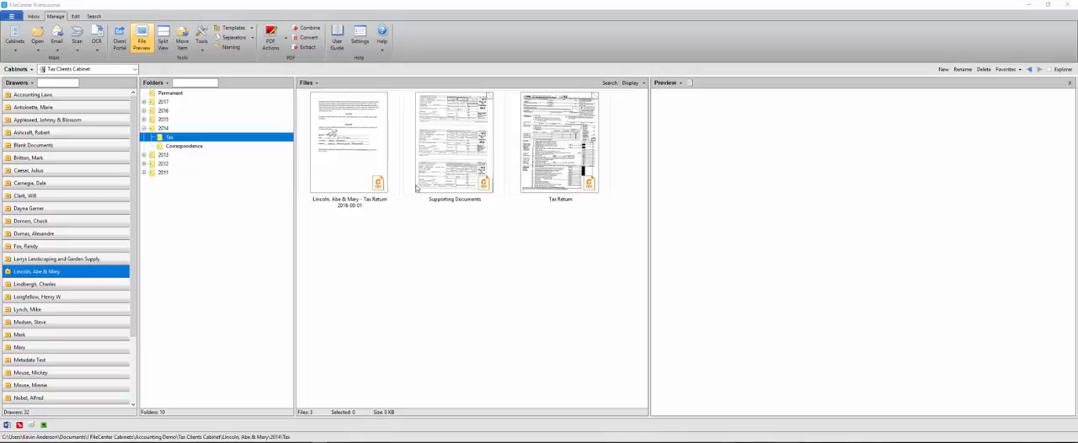
{"action": "mouse_move", "coordinate": [538, 250]}
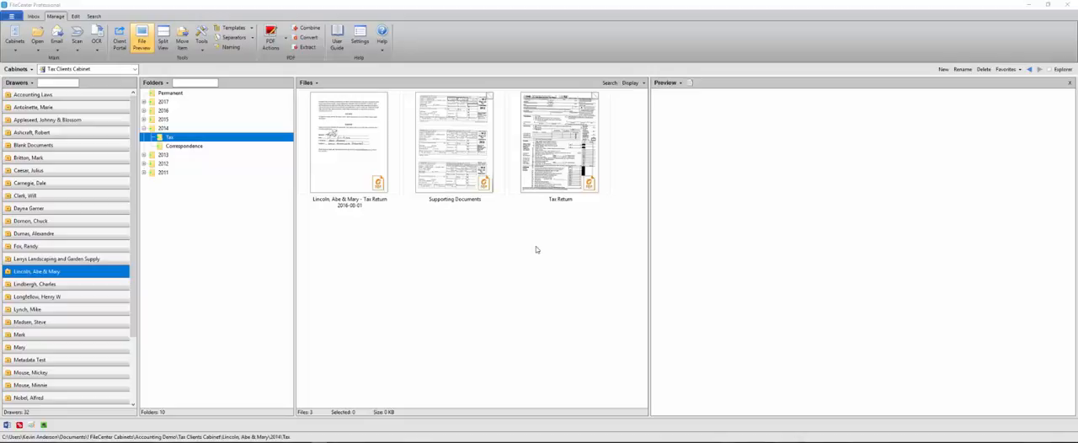
{"action": "mouse_move", "coordinate": [512, 232]}
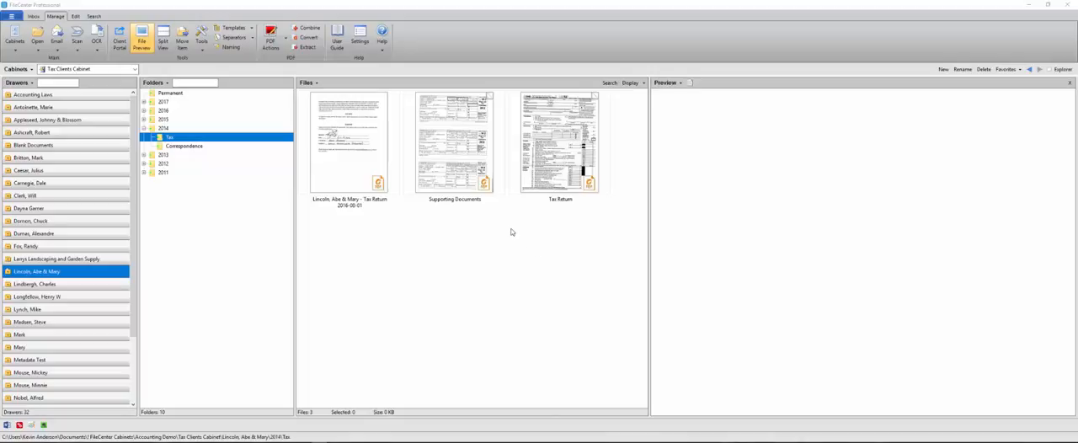
{"action": "mouse_move", "coordinate": [242, 189]}
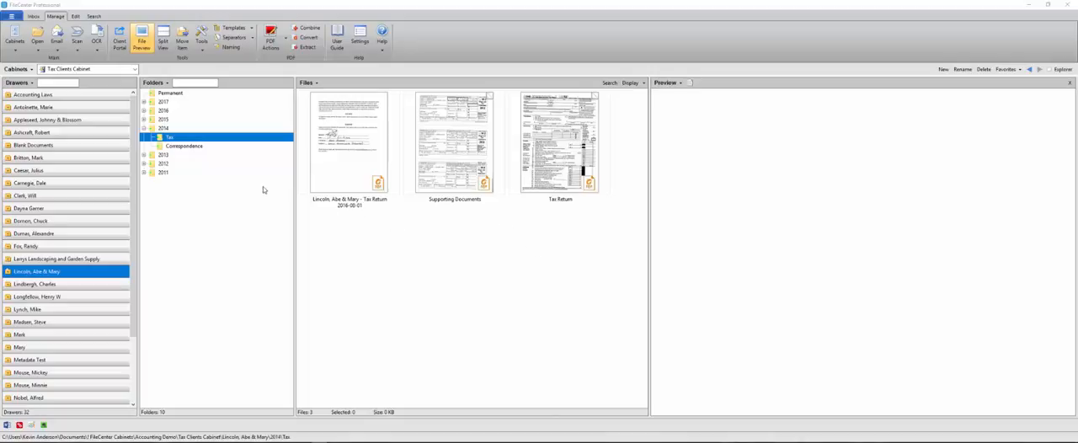
{"action": "mouse_move", "coordinate": [272, 159]}
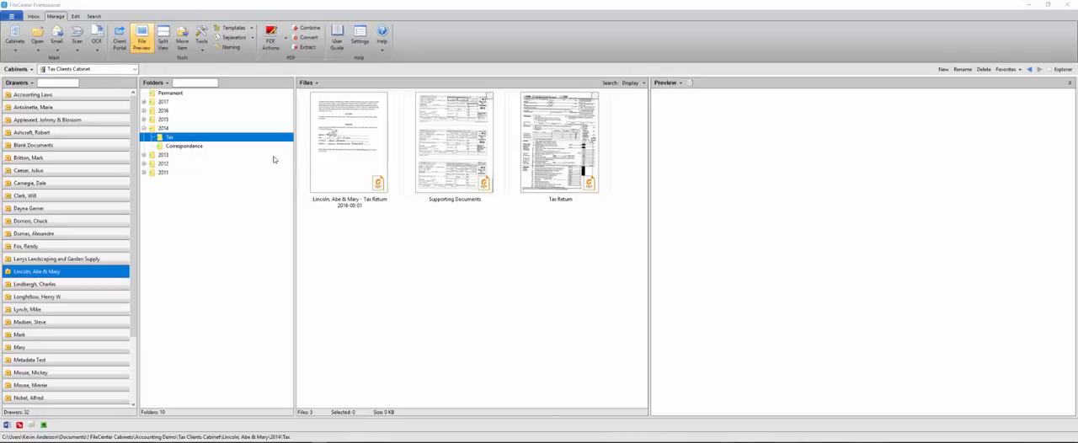
{"action": "mouse_move", "coordinate": [265, 165]}
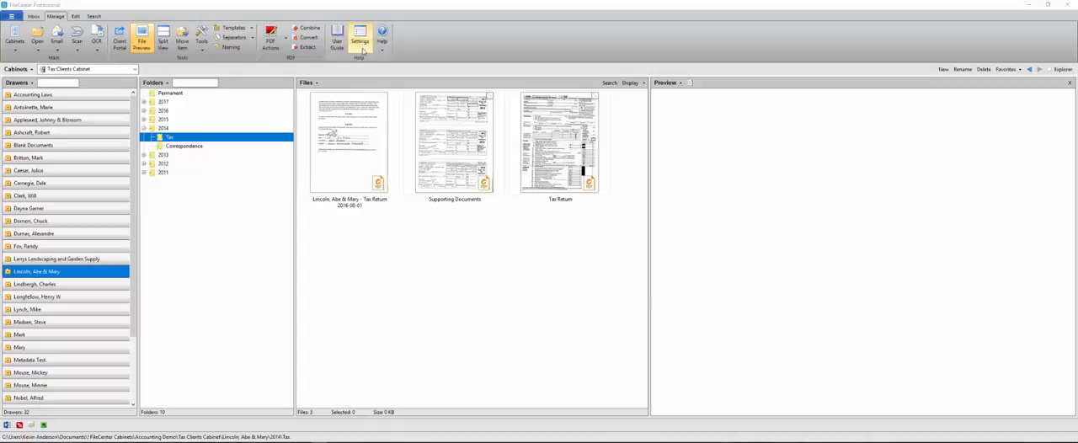
Set File Window Colors to Light on the Manage Files settings page.
{"action": "left_click", "coordinate": [366, 37]}
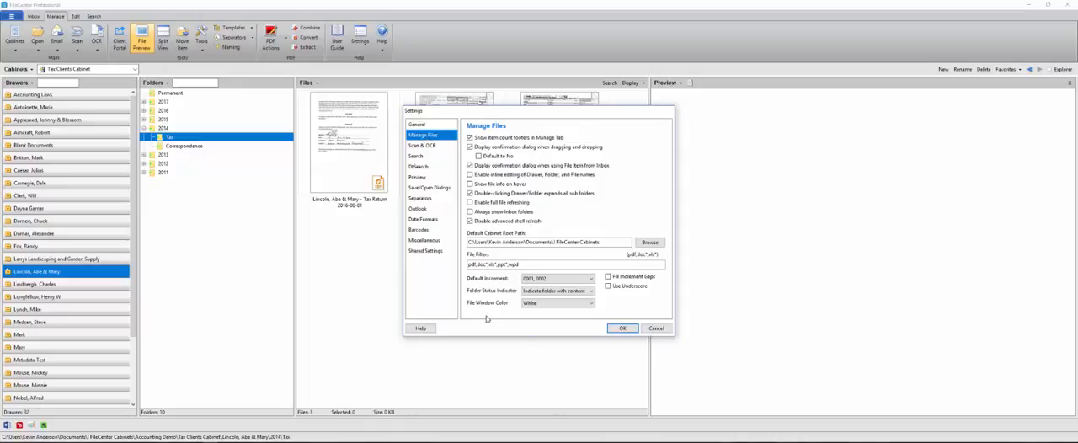
{"action": "mouse_move", "coordinate": [472, 317]}
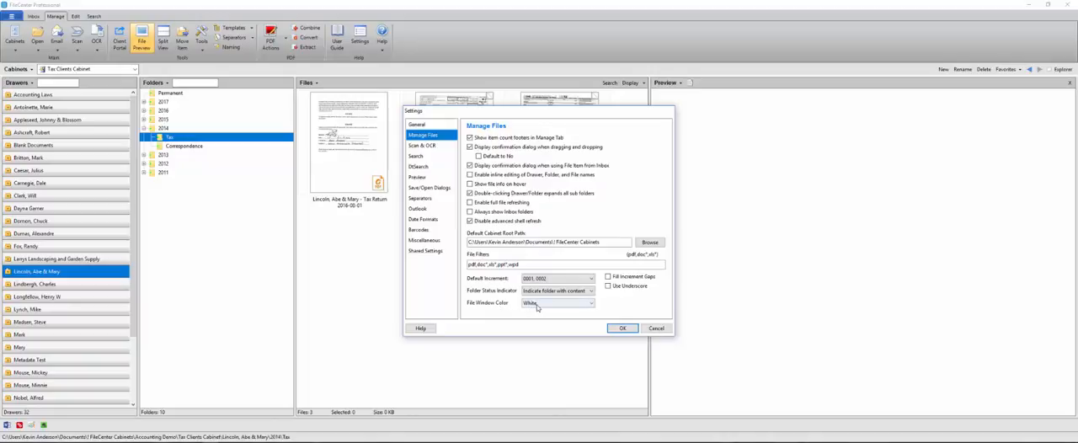
{"action": "left_click", "coordinate": [590, 304]}
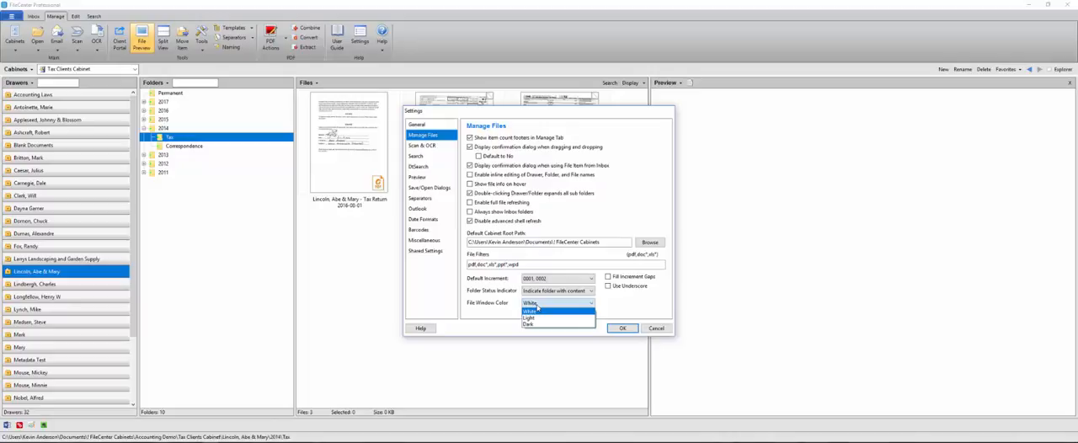
{"action": "mouse_move", "coordinate": [531, 316]}
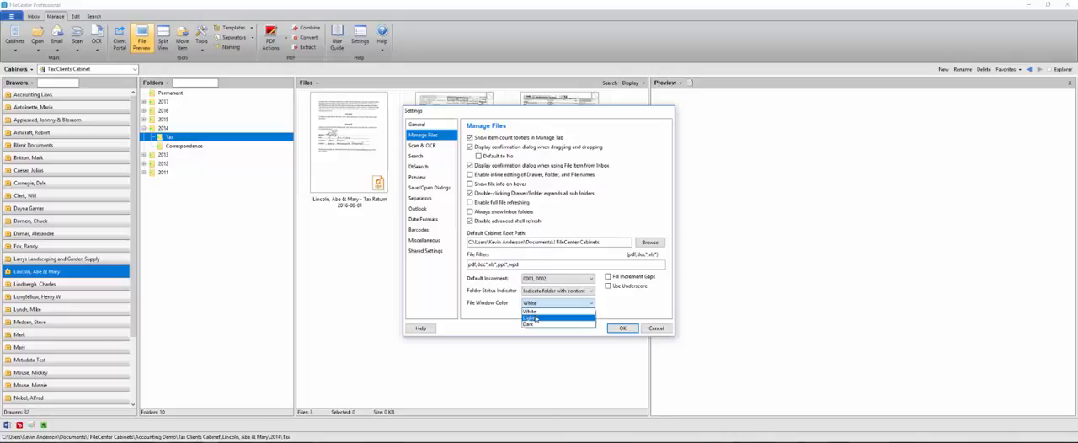
{"action": "left_click", "coordinate": [624, 327]}
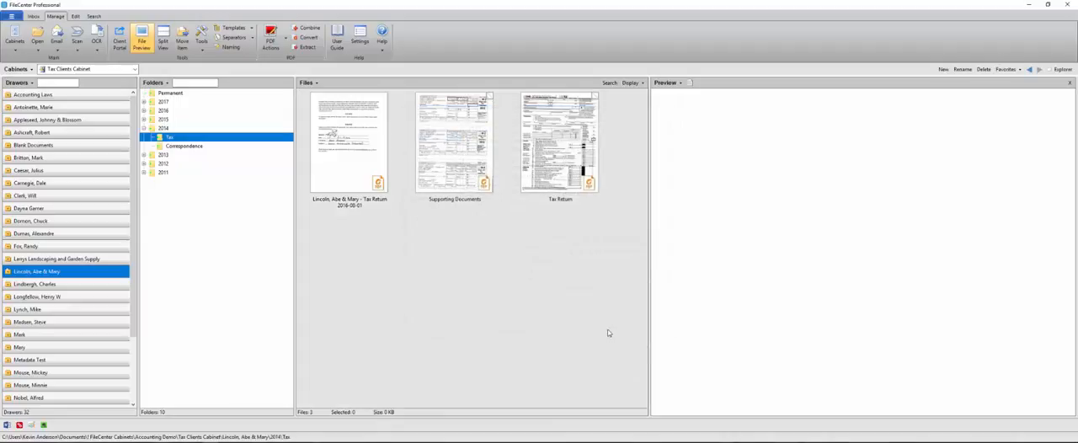
{"action": "mouse_move", "coordinate": [502, 243]}
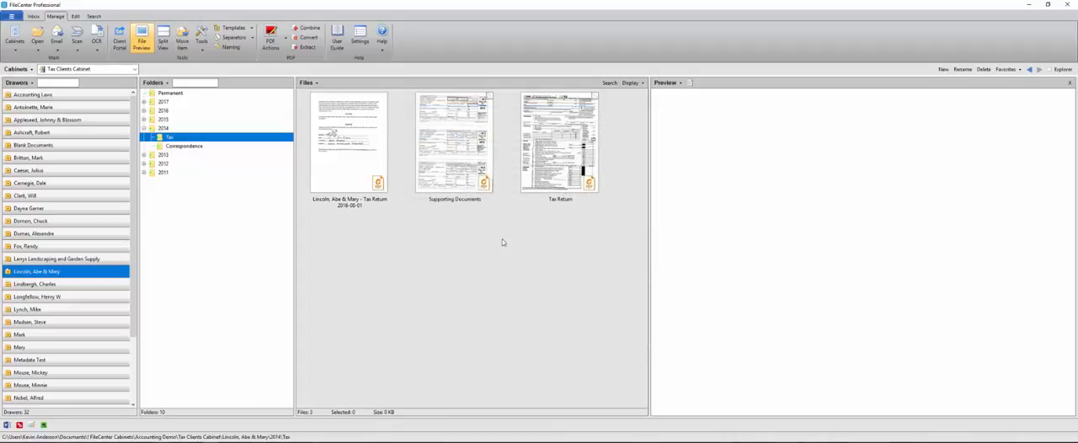
{"action": "mouse_move", "coordinate": [440, 314]}
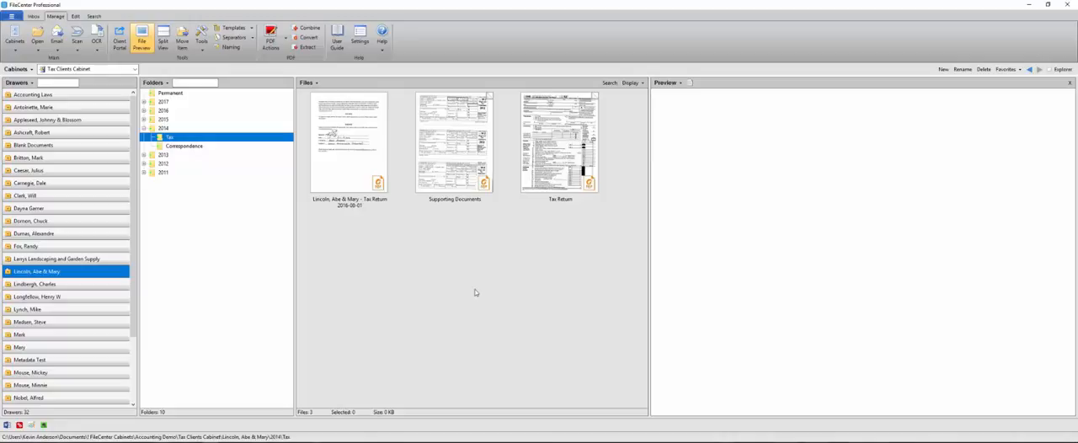
{"action": "mouse_move", "coordinate": [386, 67]}
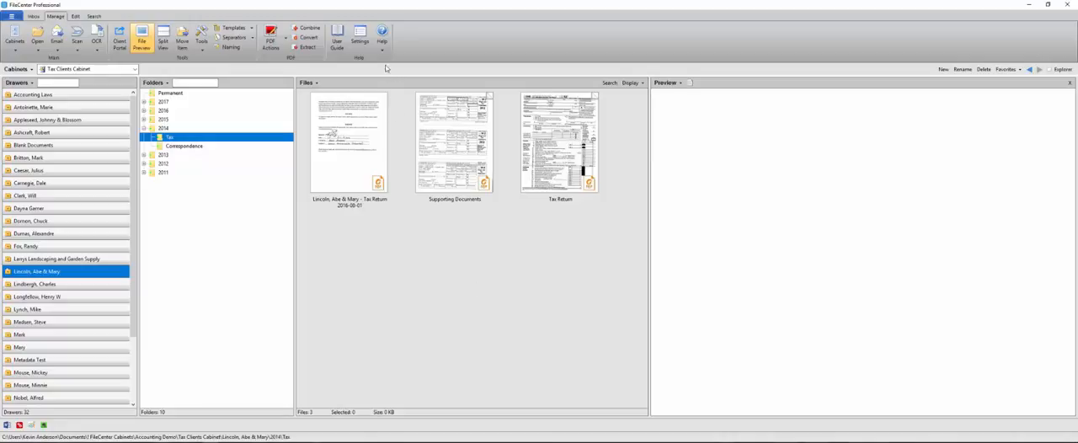
Reopen the Settings dialog at the Manage Files options.
{"action": "left_click", "coordinate": [366, 34]}
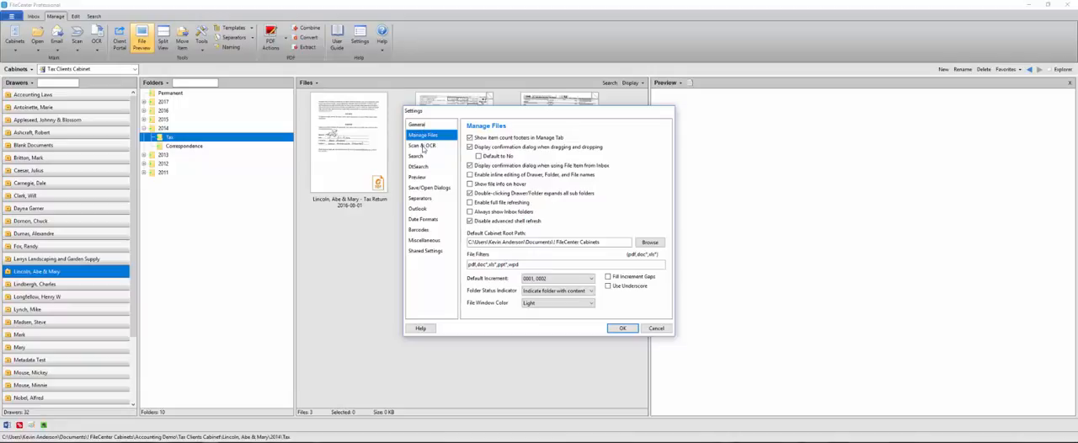
Set the theme color to Blue on the General settings page and apply it.
{"action": "left_click", "coordinate": [416, 125]}
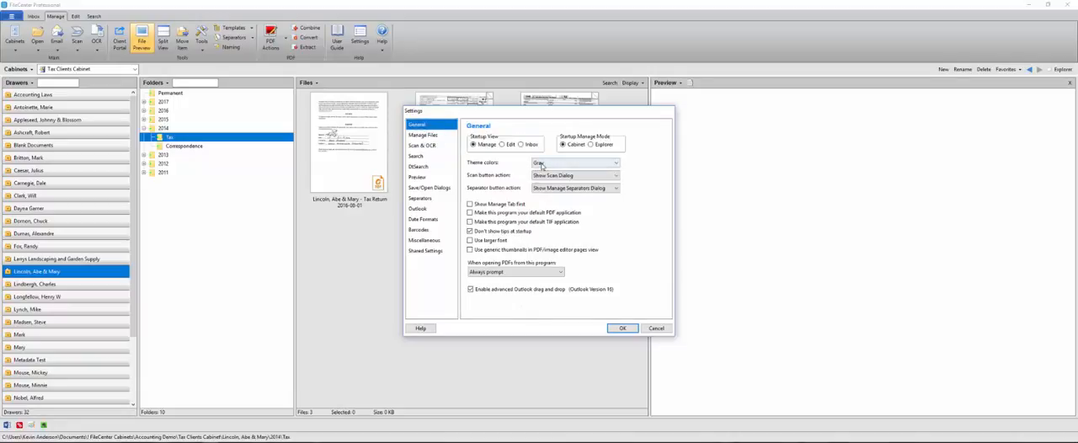
{"action": "left_click", "coordinate": [573, 162]}
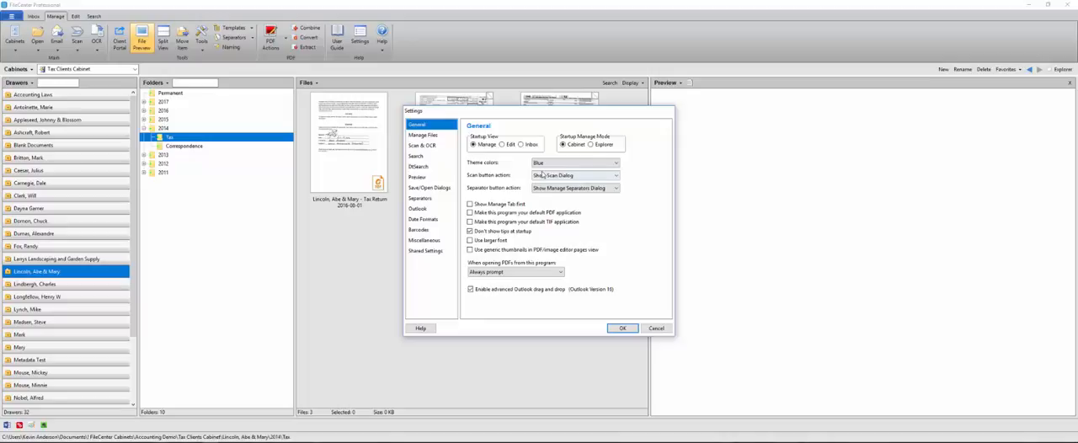
{"action": "left_click", "coordinate": [623, 327]}
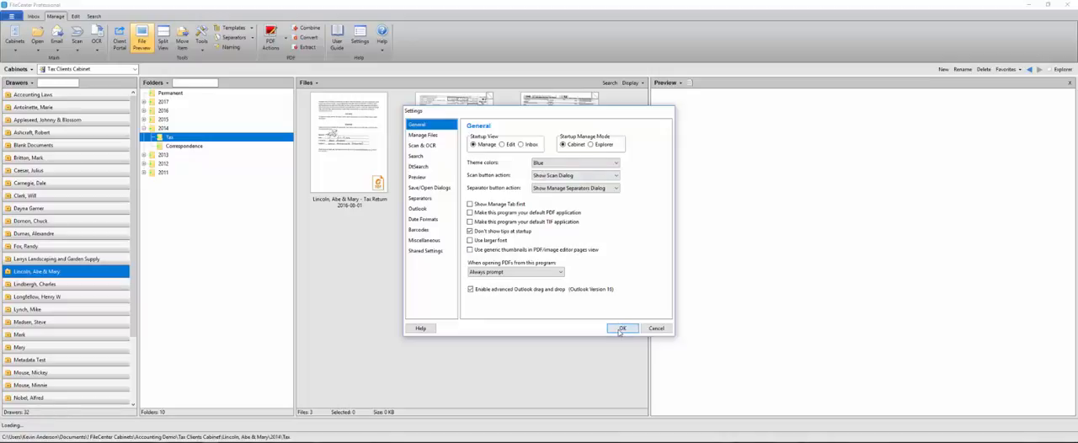
{"action": "left_click", "coordinate": [624, 327]}
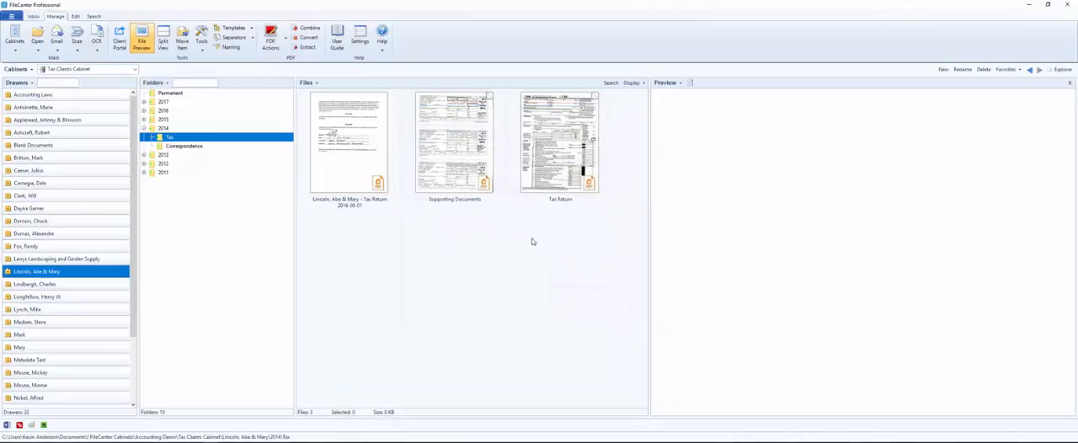
{"action": "mouse_move", "coordinate": [425, 275]}
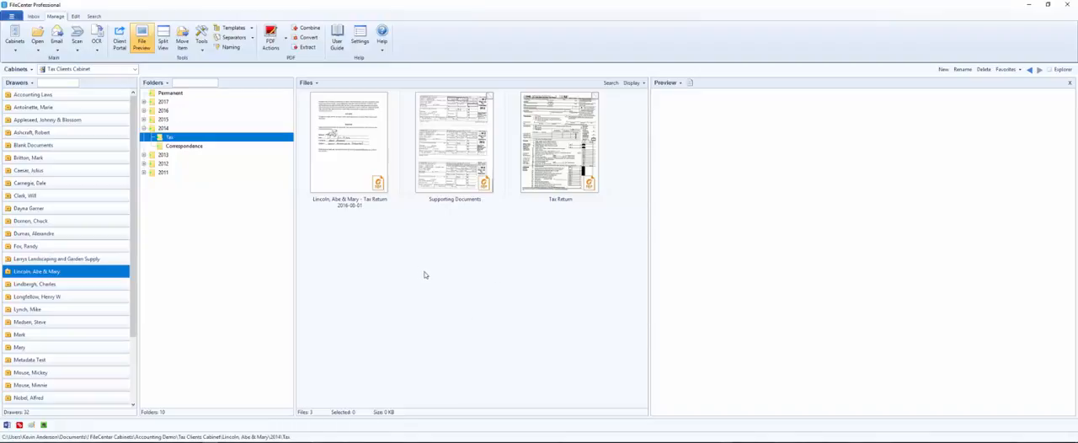
Set File Window Colors to Dark on Manage Files and apply it.
{"action": "left_click", "coordinate": [364, 33]}
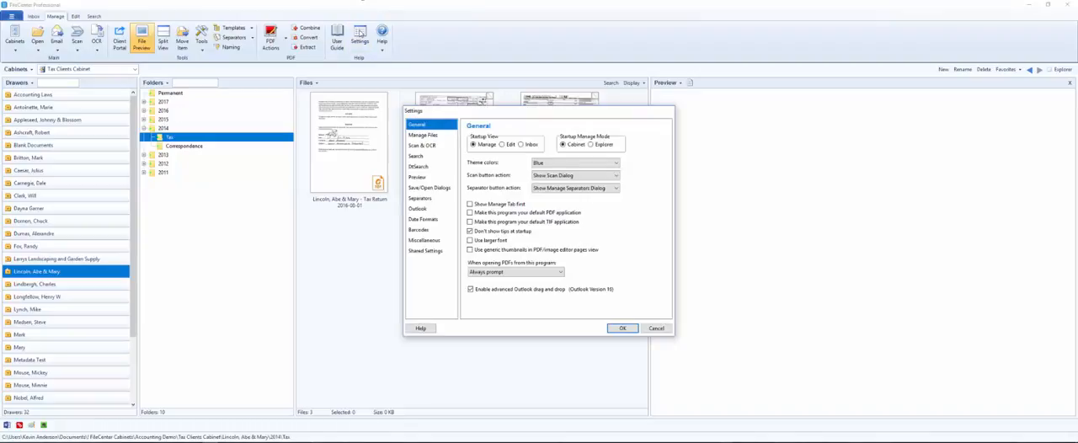
{"action": "left_click", "coordinate": [425, 134]}
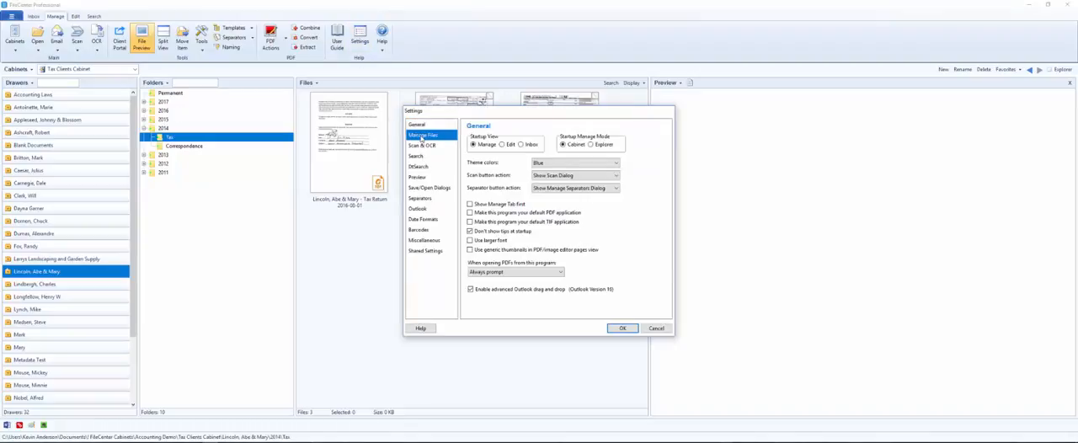
{"action": "left_click", "coordinate": [421, 135]}
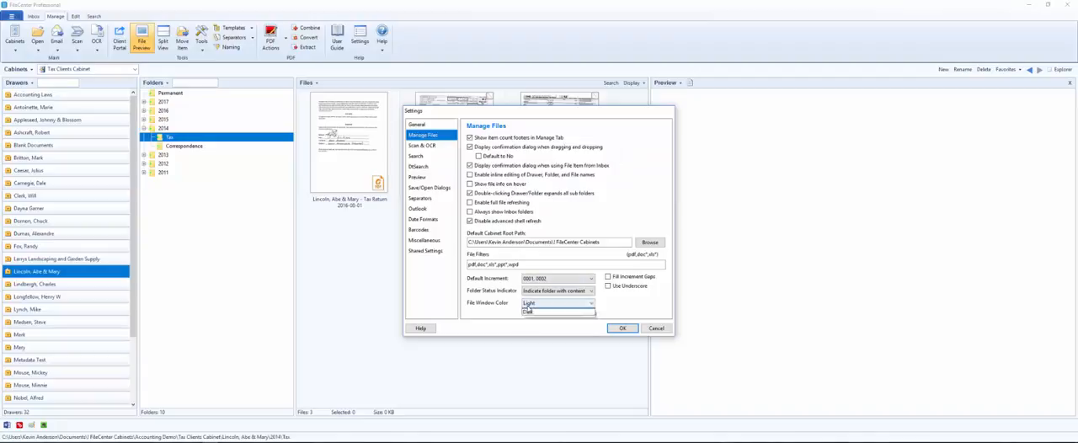
{"action": "left_click", "coordinate": [558, 311]}
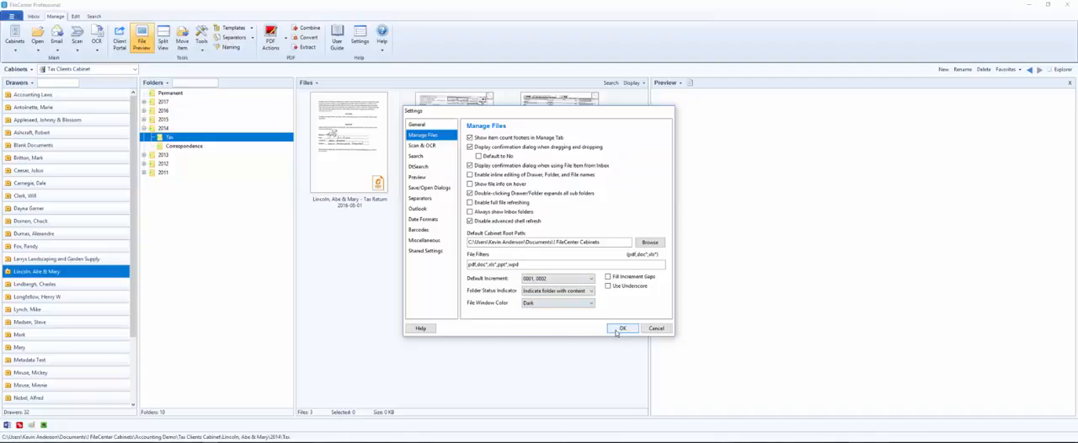
{"action": "left_click", "coordinate": [623, 327]}
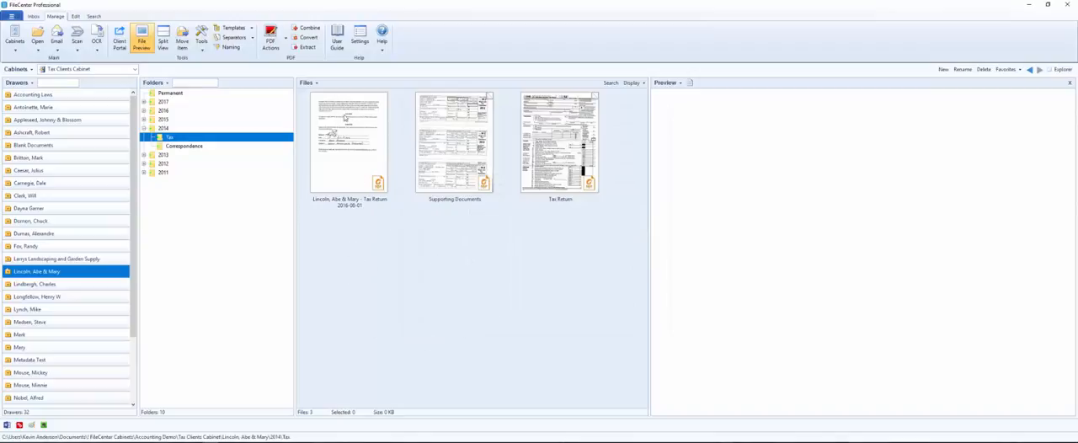
{"action": "mouse_move", "coordinate": [350, 134]}
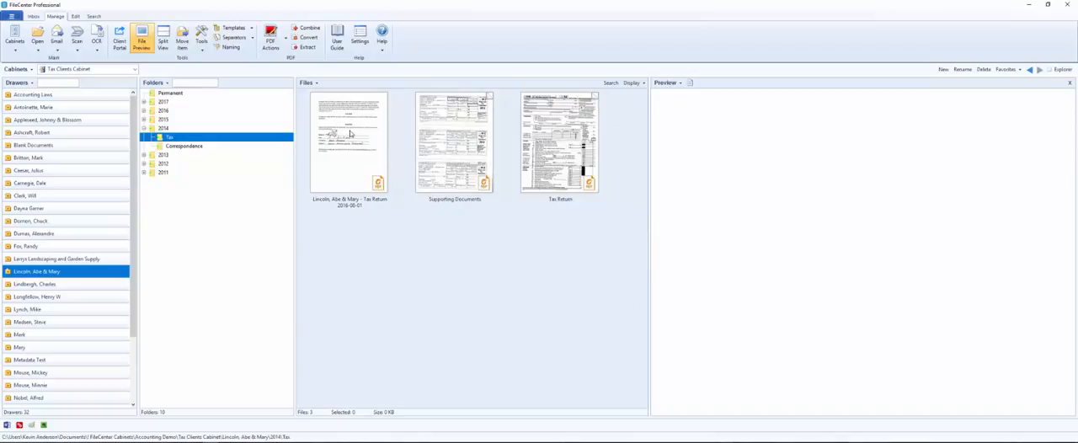
{"action": "mouse_move", "coordinate": [350, 135]}
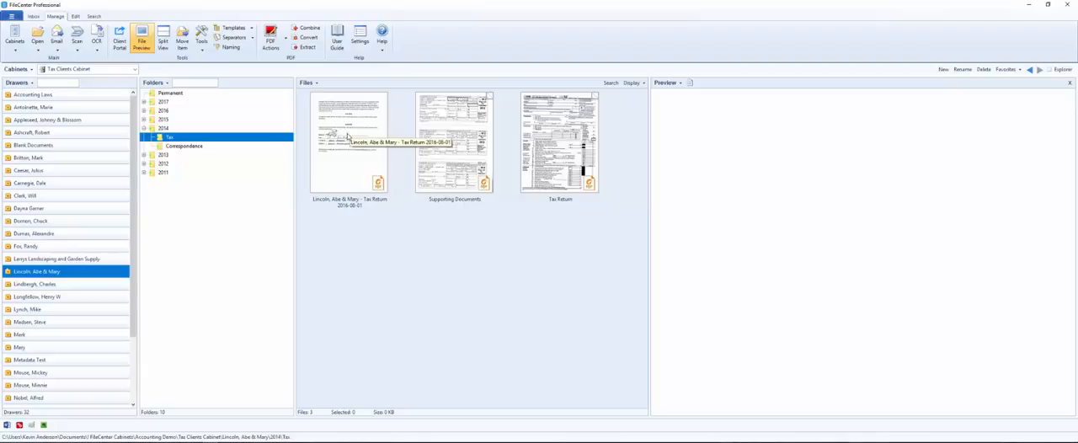
{"action": "mouse_move", "coordinate": [347, 136]}
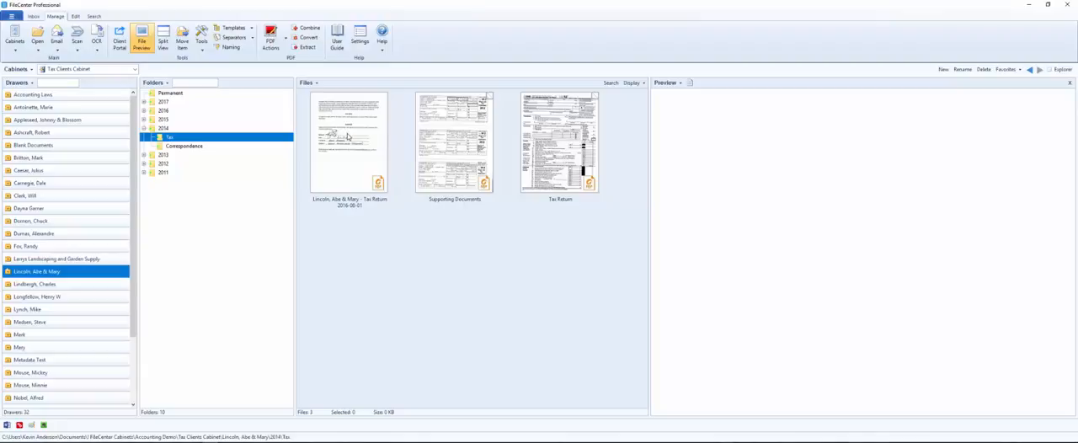